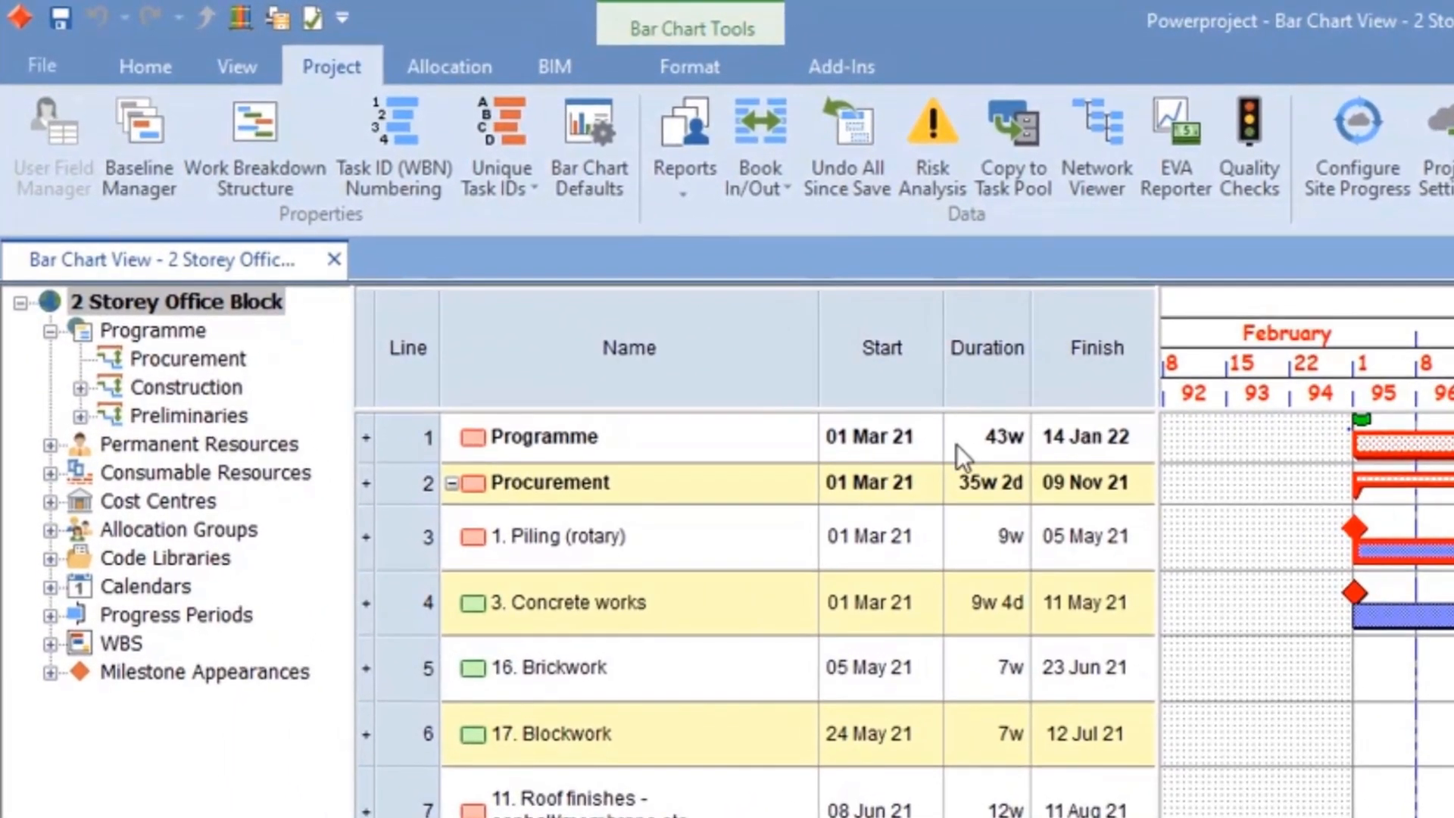
pyautogui.moveTo(1006, 464)
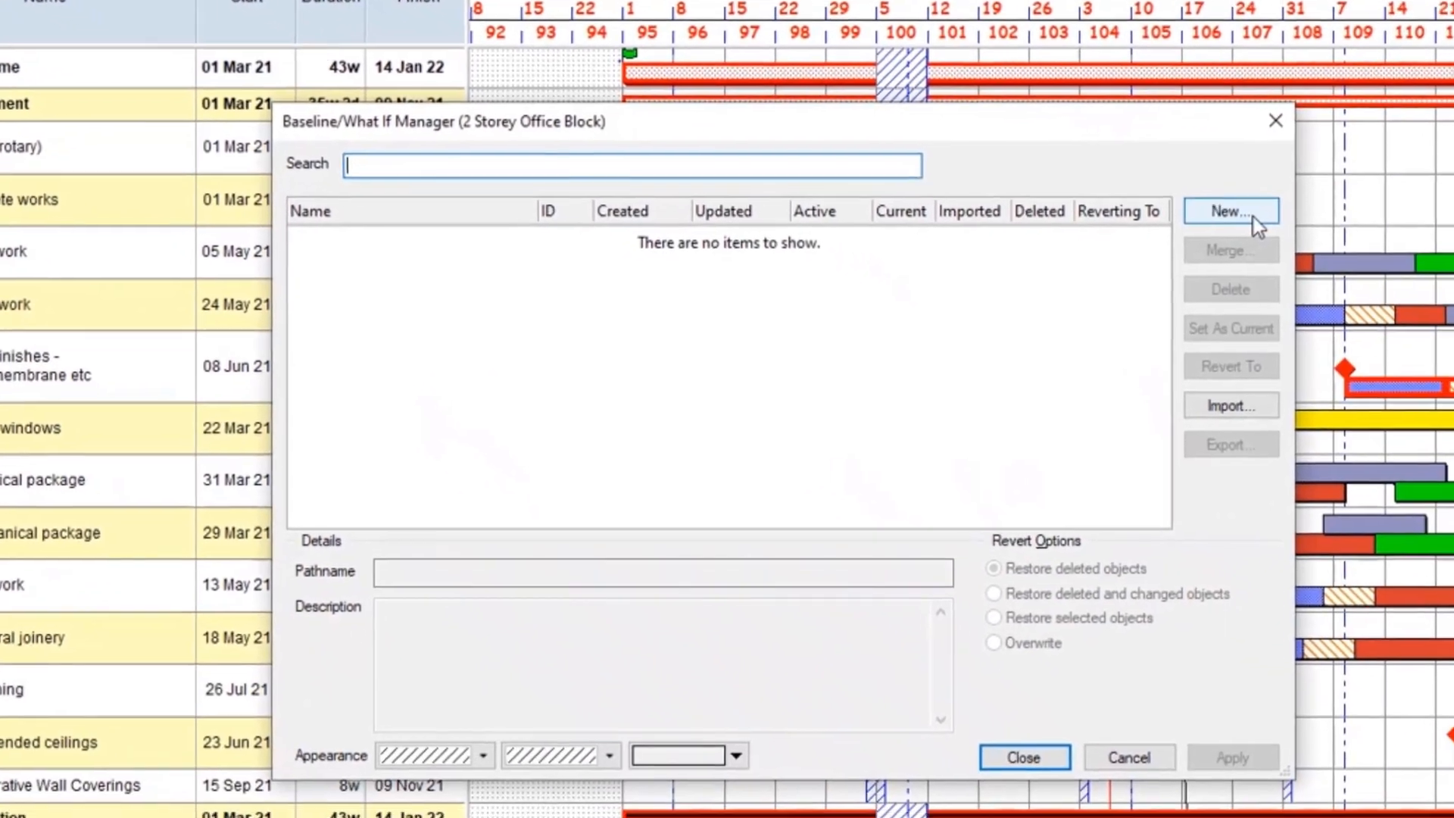
# - Create a new baseline named '43 week programme' and choose a yellow bar colour
pyautogui.click(1229, 210)
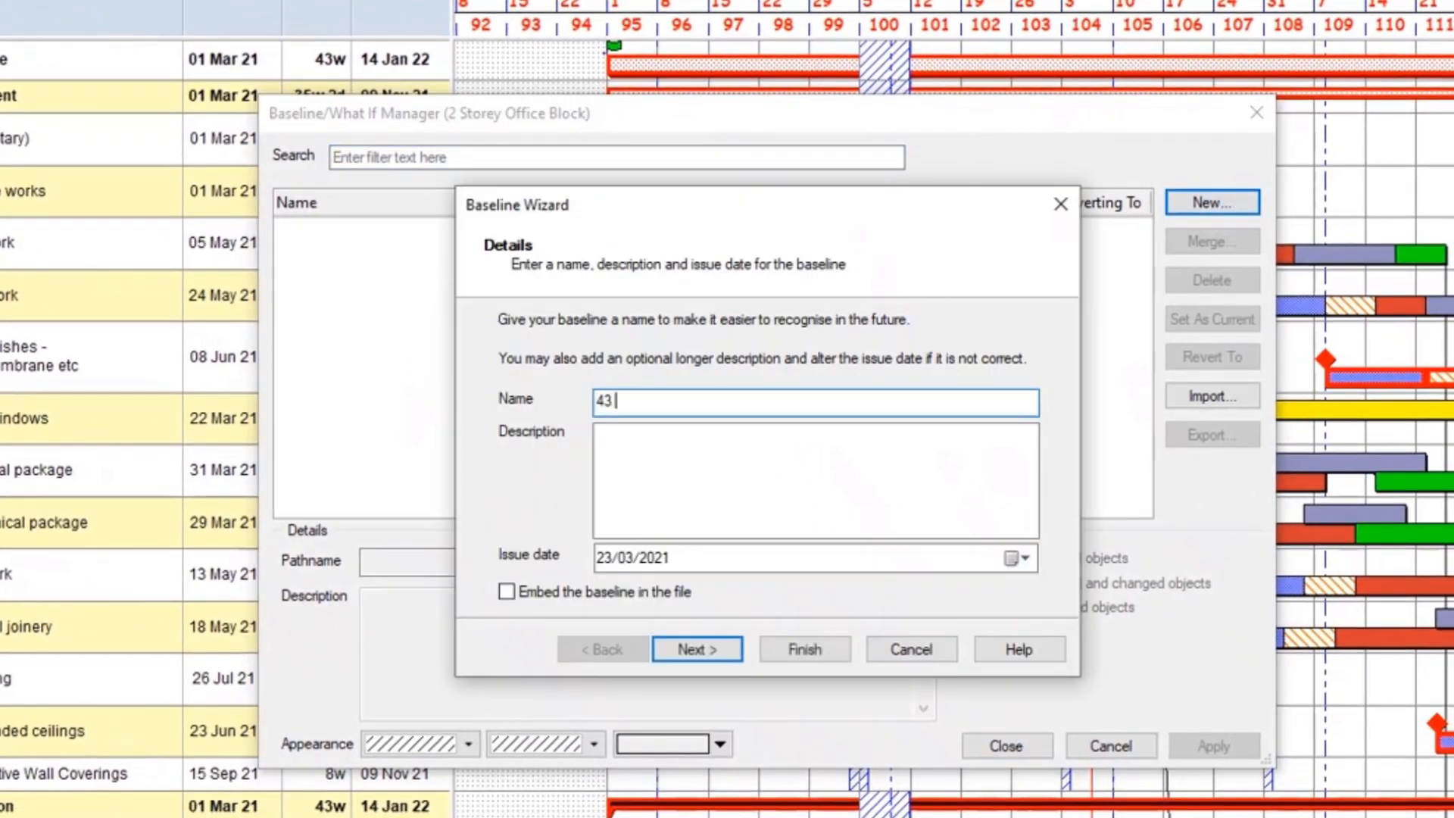
pyautogui.write('week pro')
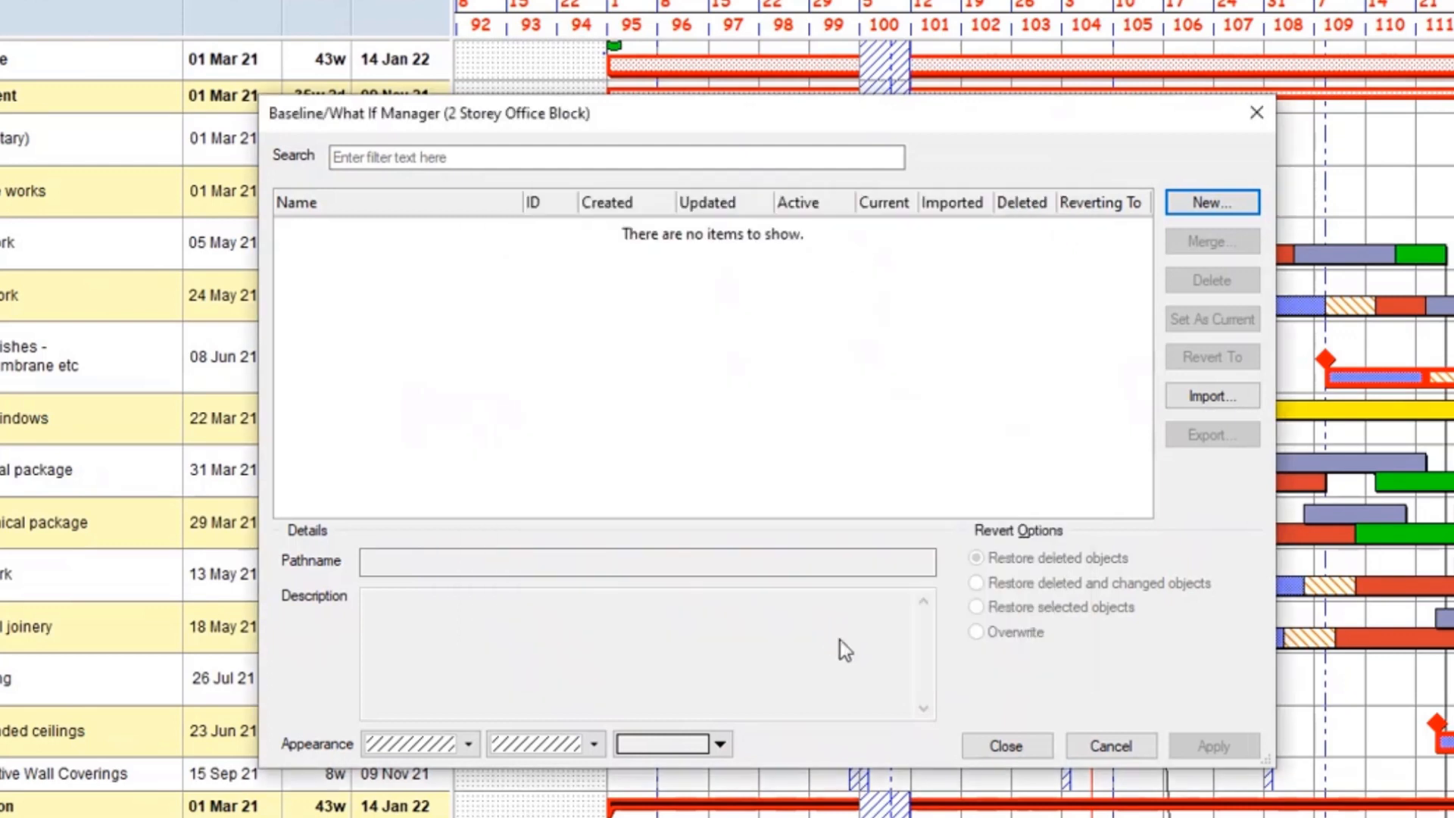
pyautogui.click(1211, 202)
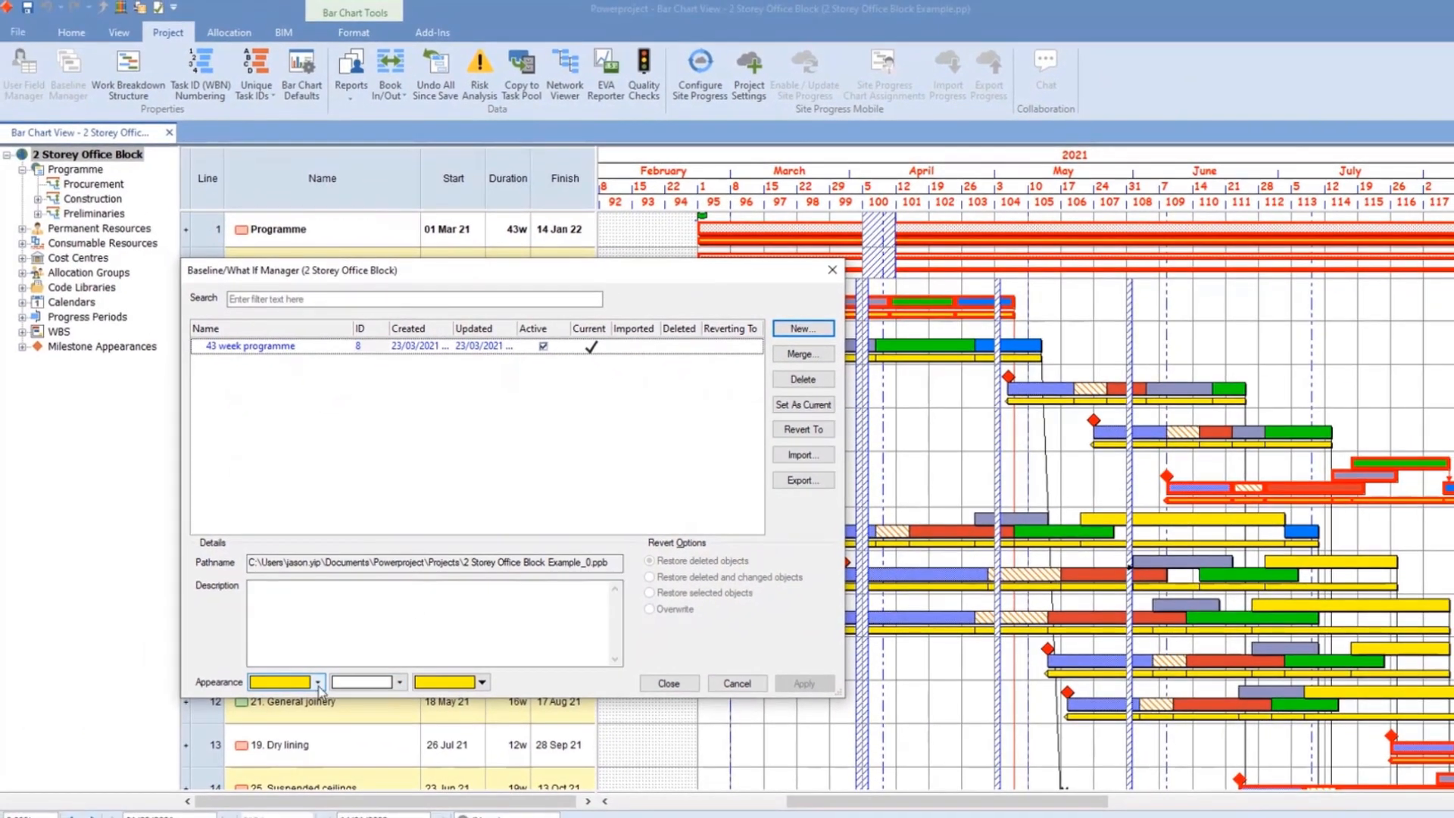
pyautogui.click(319, 682)
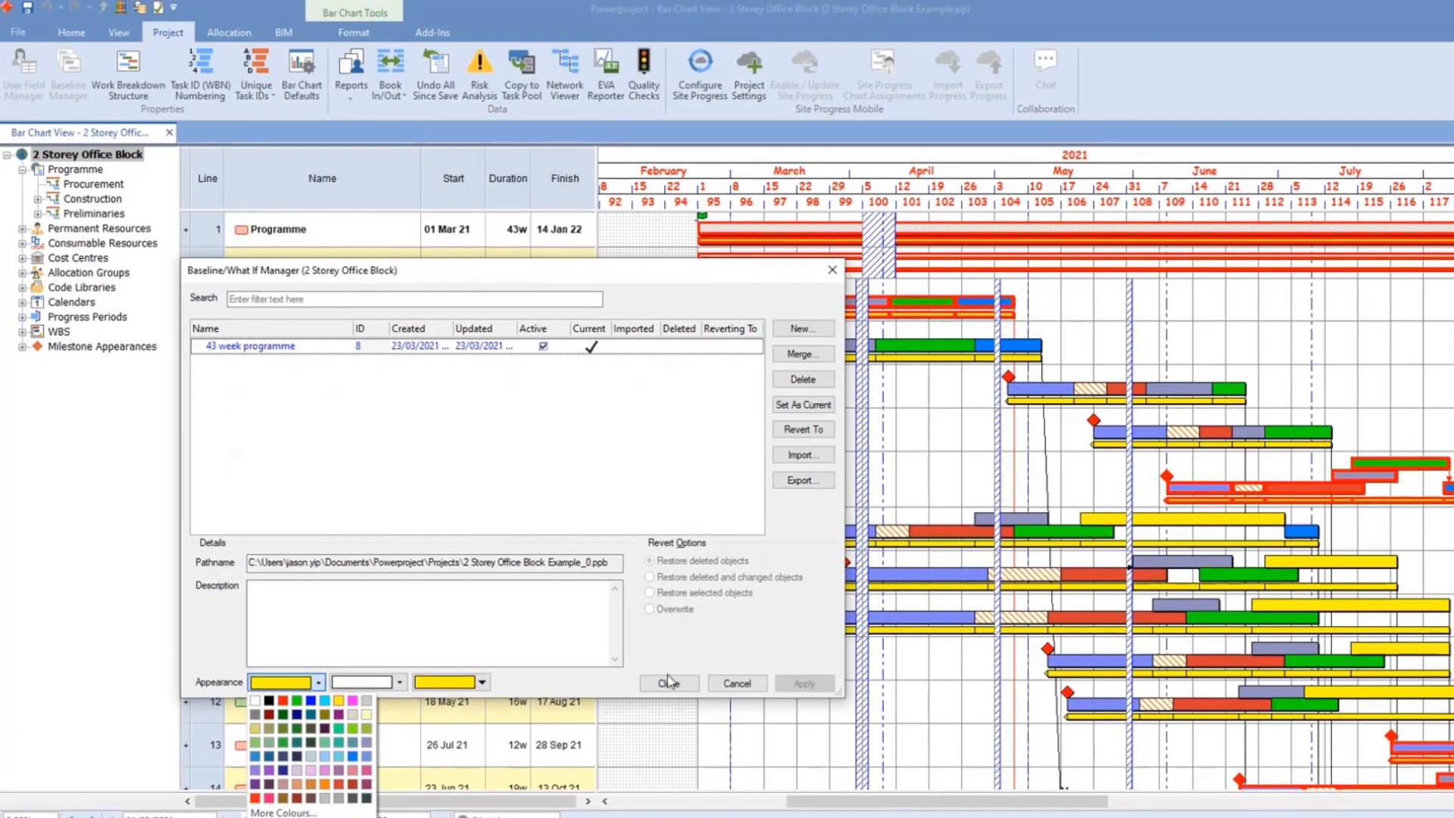
# - Close the Baseline/What If Manager to see the yellow baseline bars on the chart
pyautogui.click(667, 683)
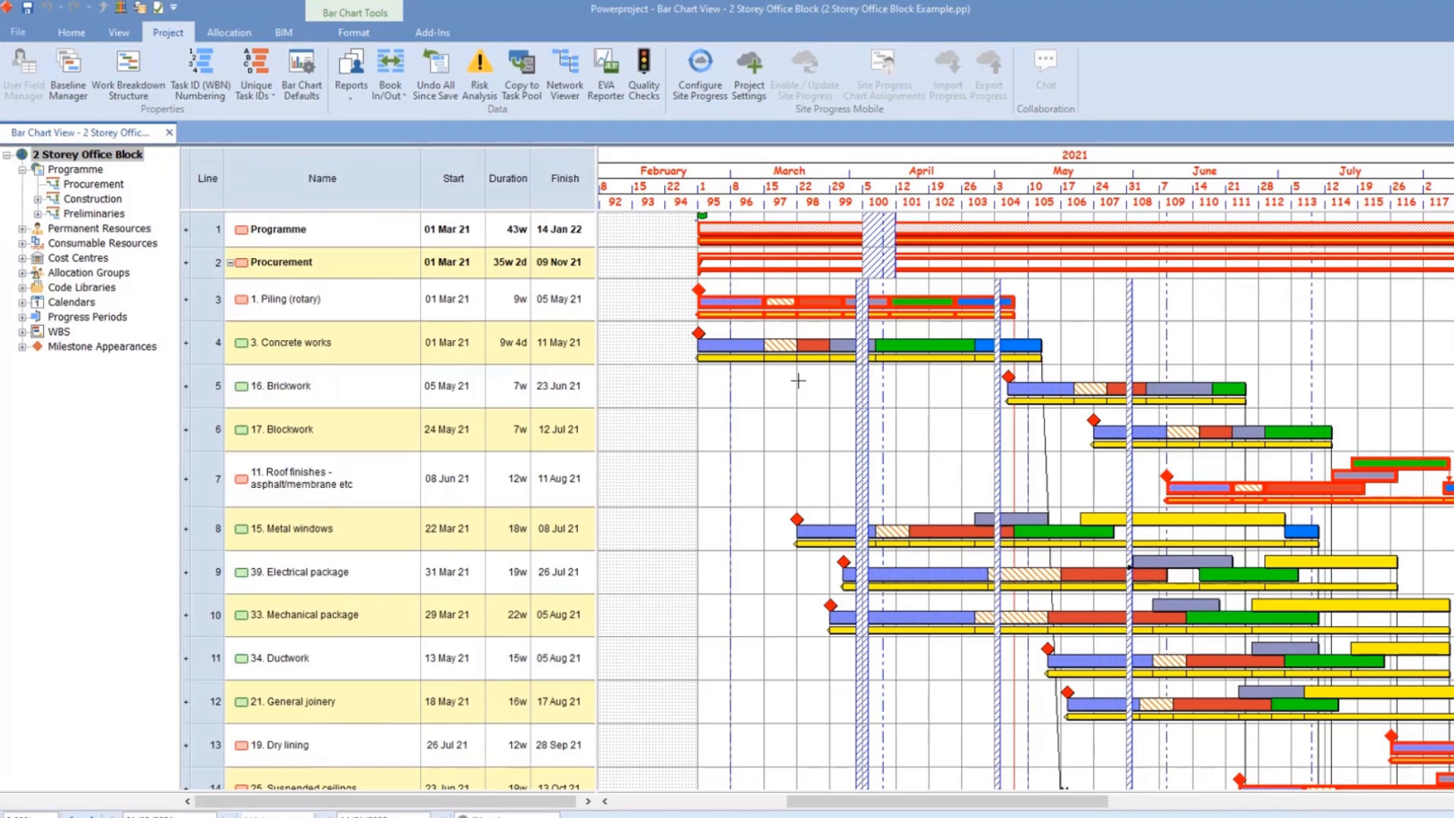
pyautogui.moveTo(379, 300)
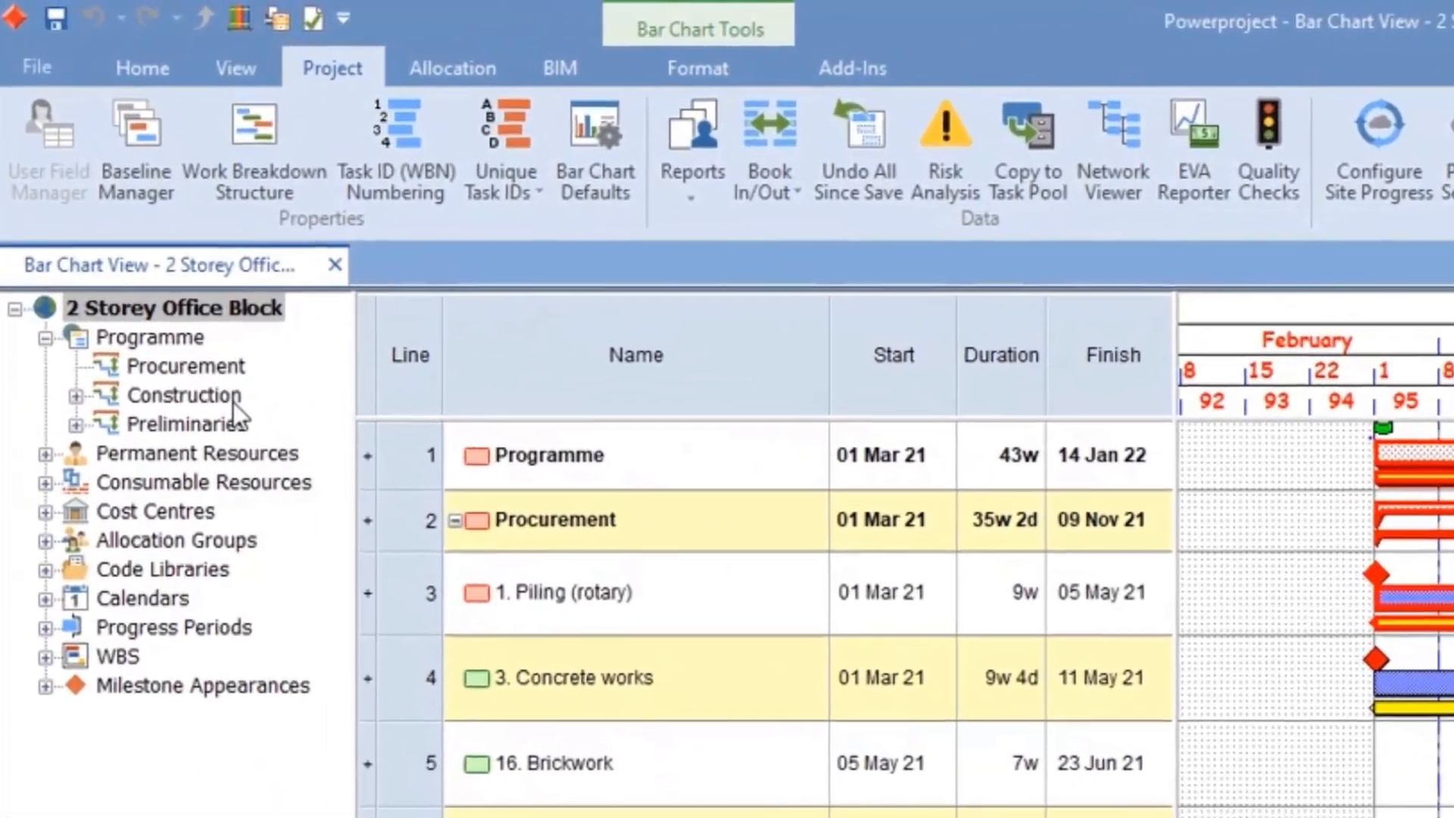
# - Show the Construction bar chart and move down to the Envelope tasks
pyautogui.click(184, 394)
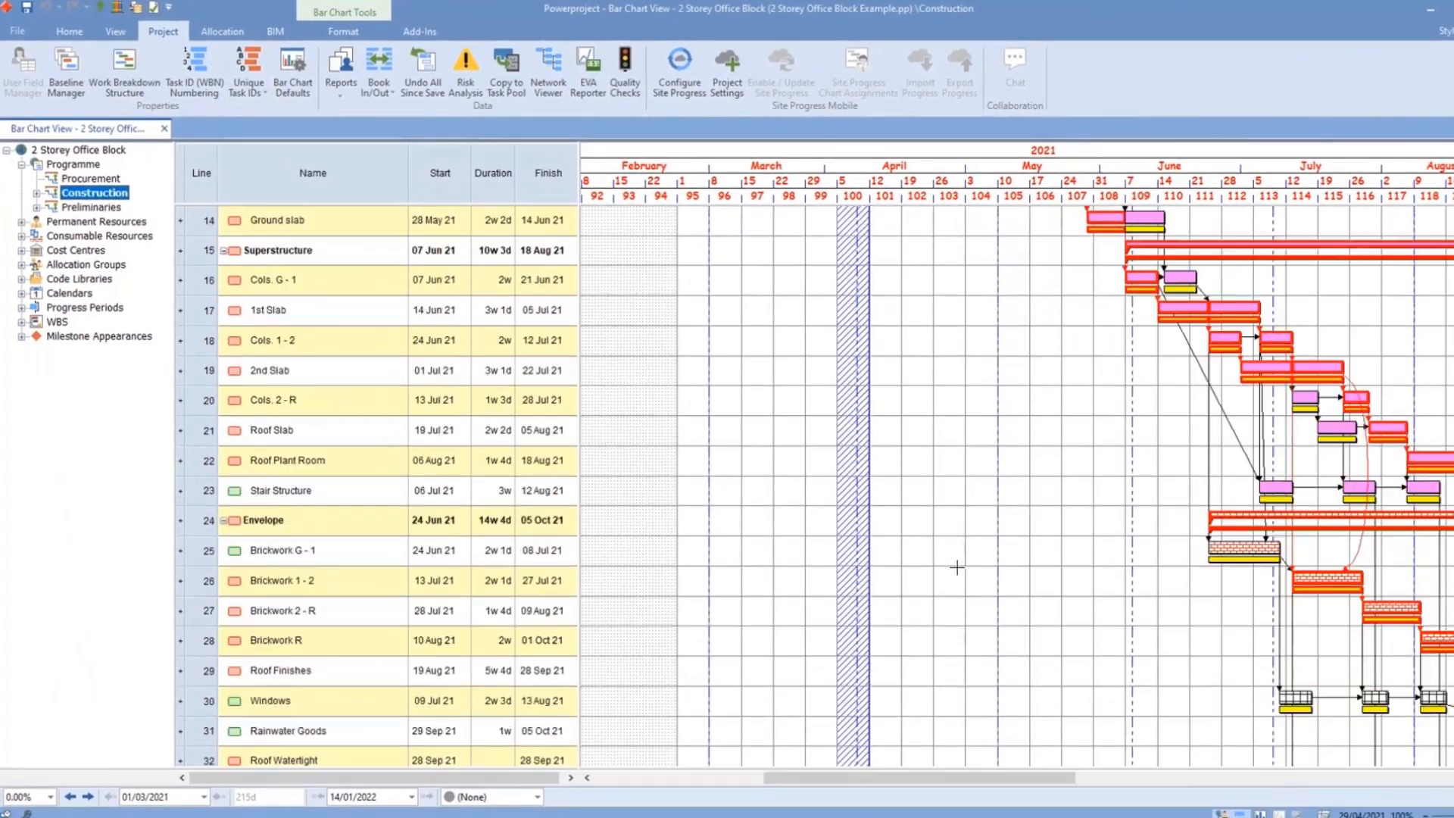
pyautogui.scroll(-3)
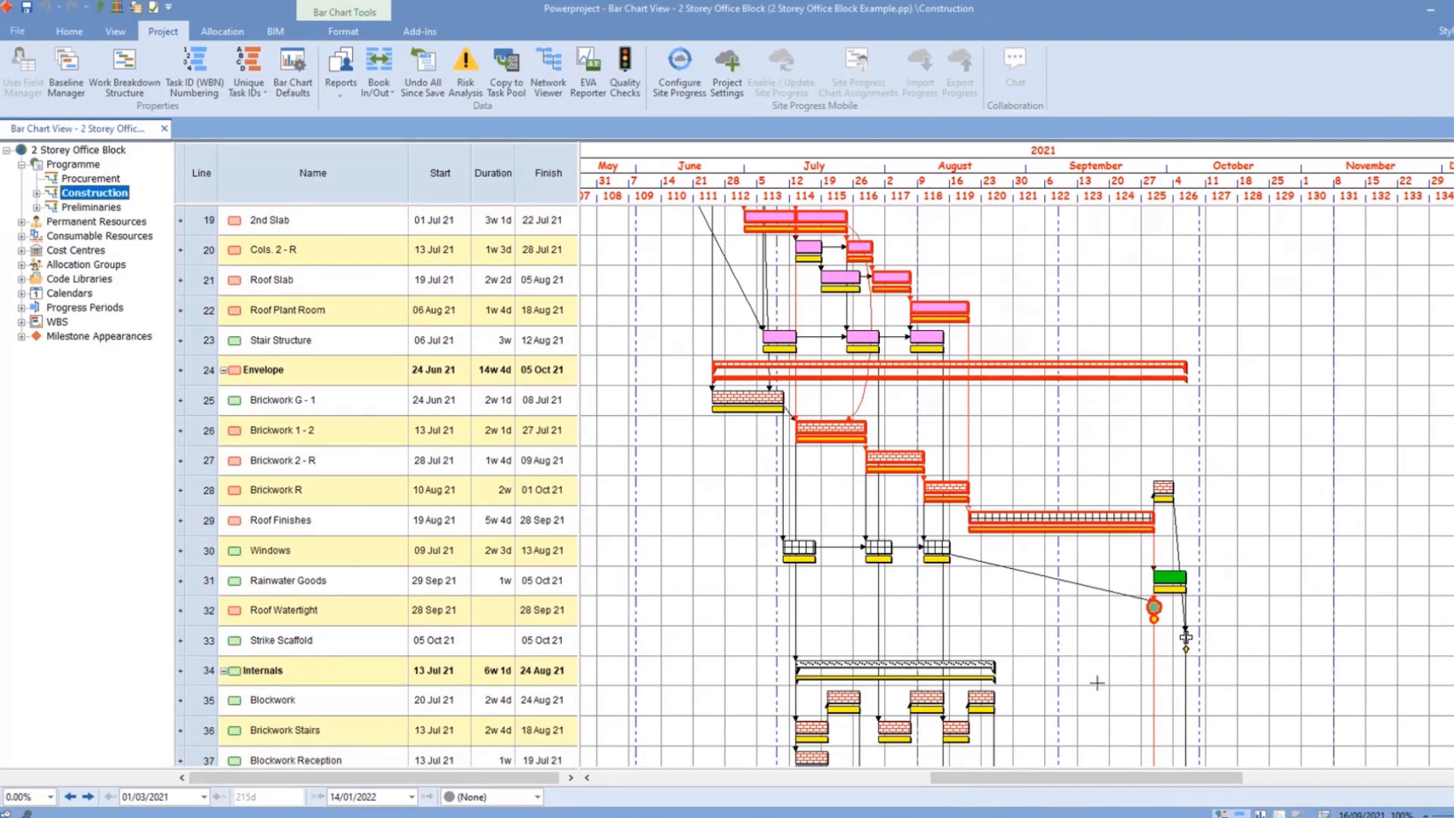
pyautogui.moveTo(1100, 671)
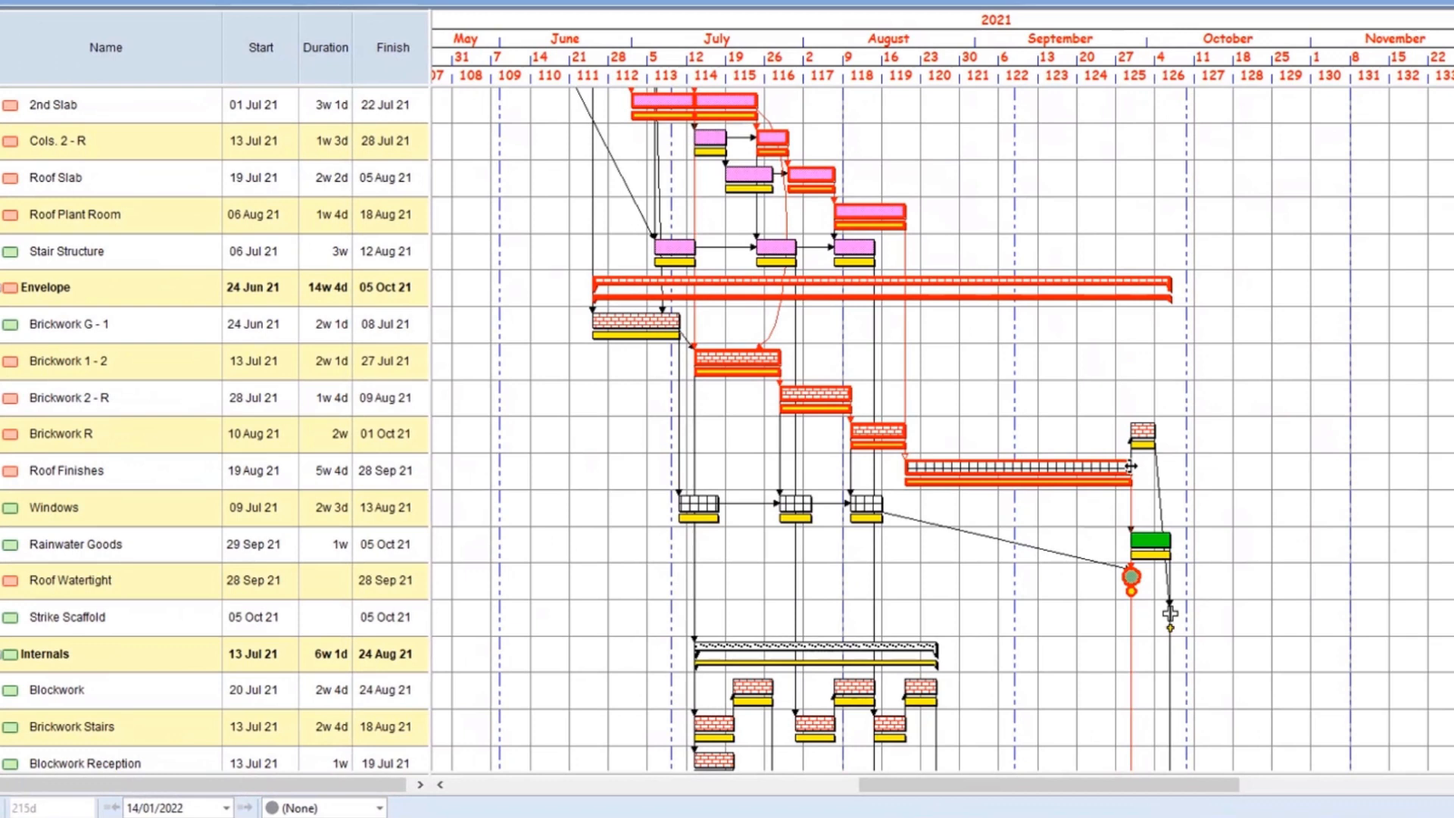
pyautogui.moveTo(1122, 468)
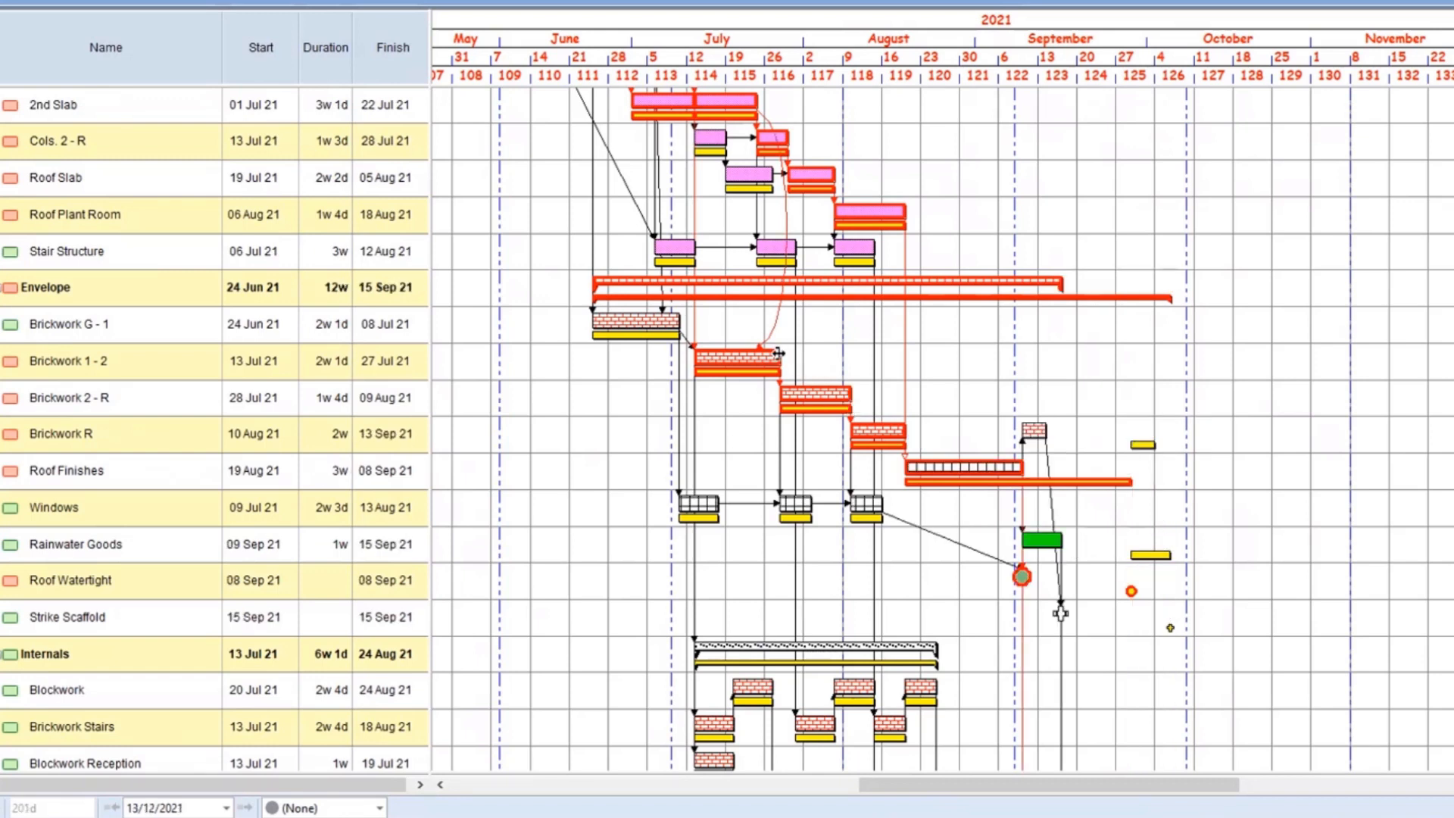
pyautogui.moveTo(769, 362)
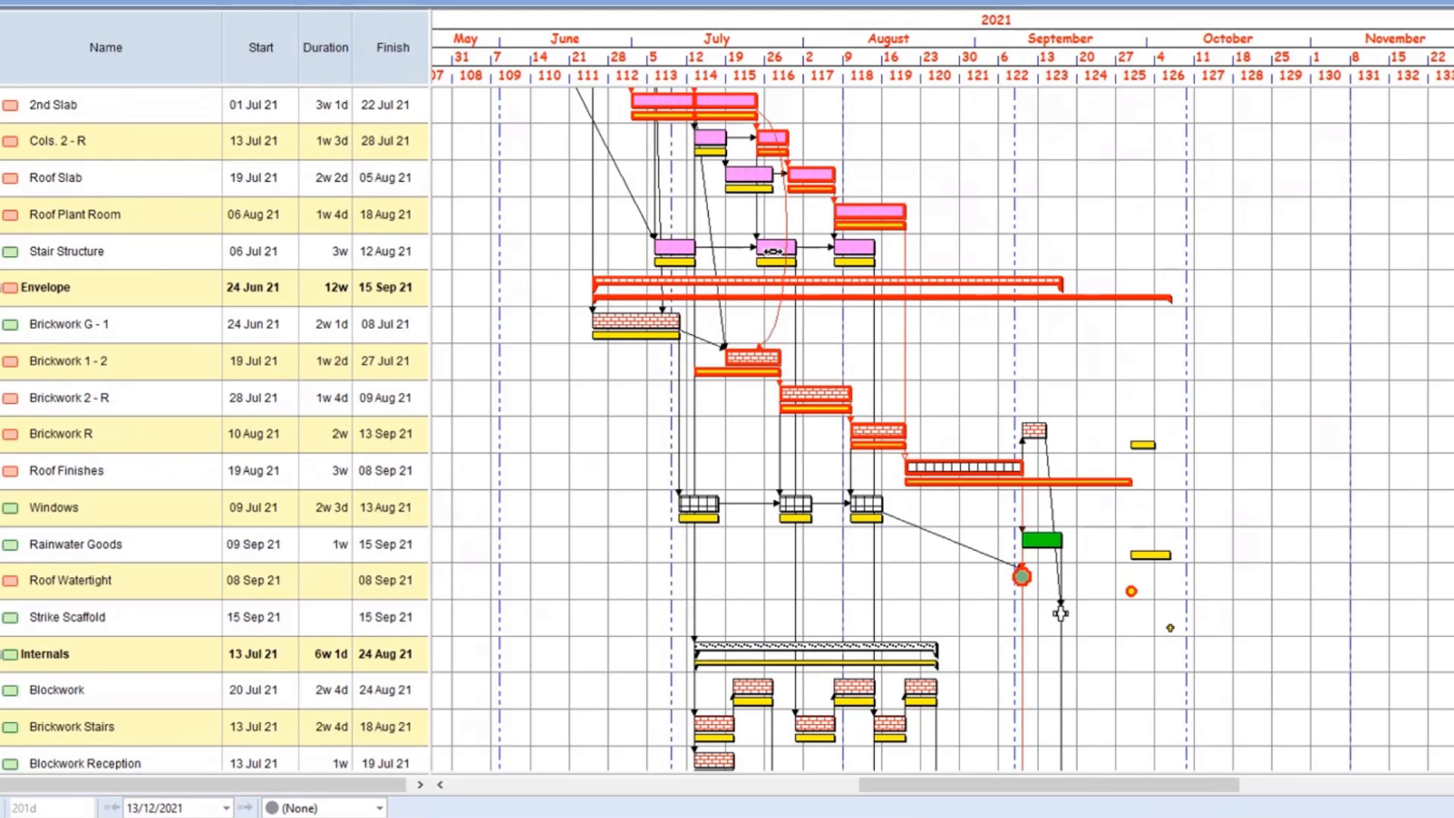
pyautogui.moveTo(729, 105)
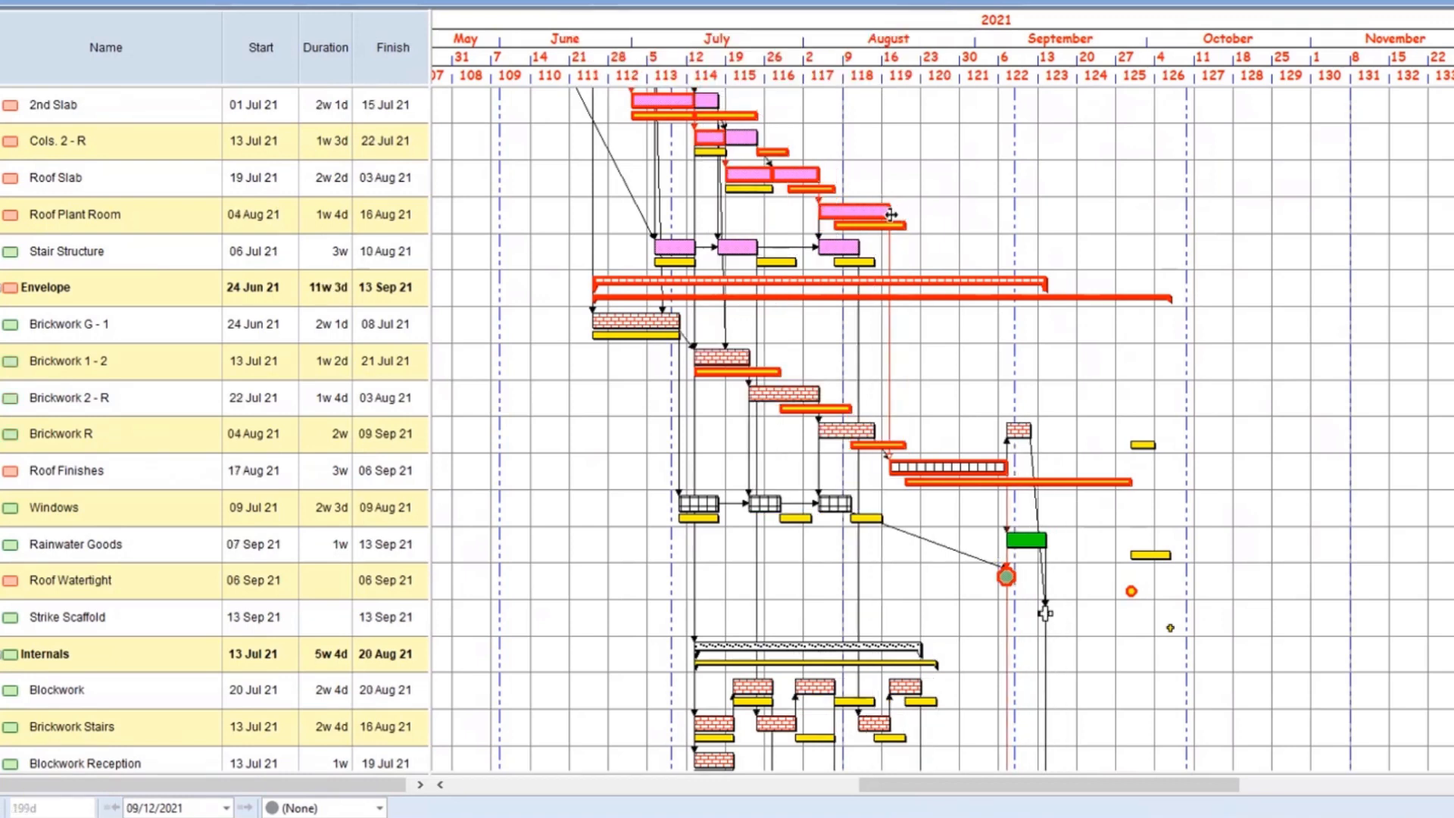
pyautogui.moveTo(877, 216)
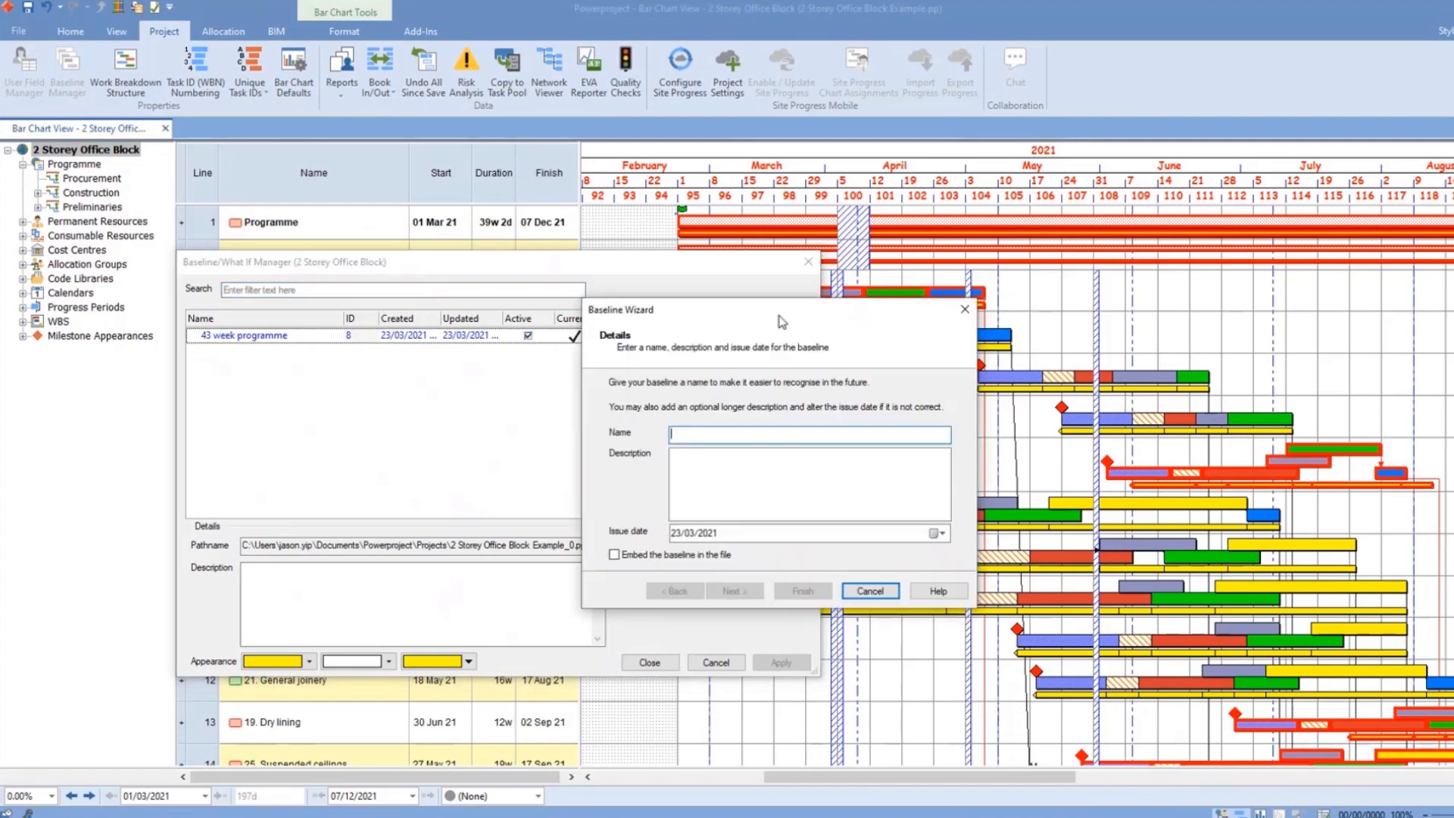
pyautogui.moveTo(751, 383)
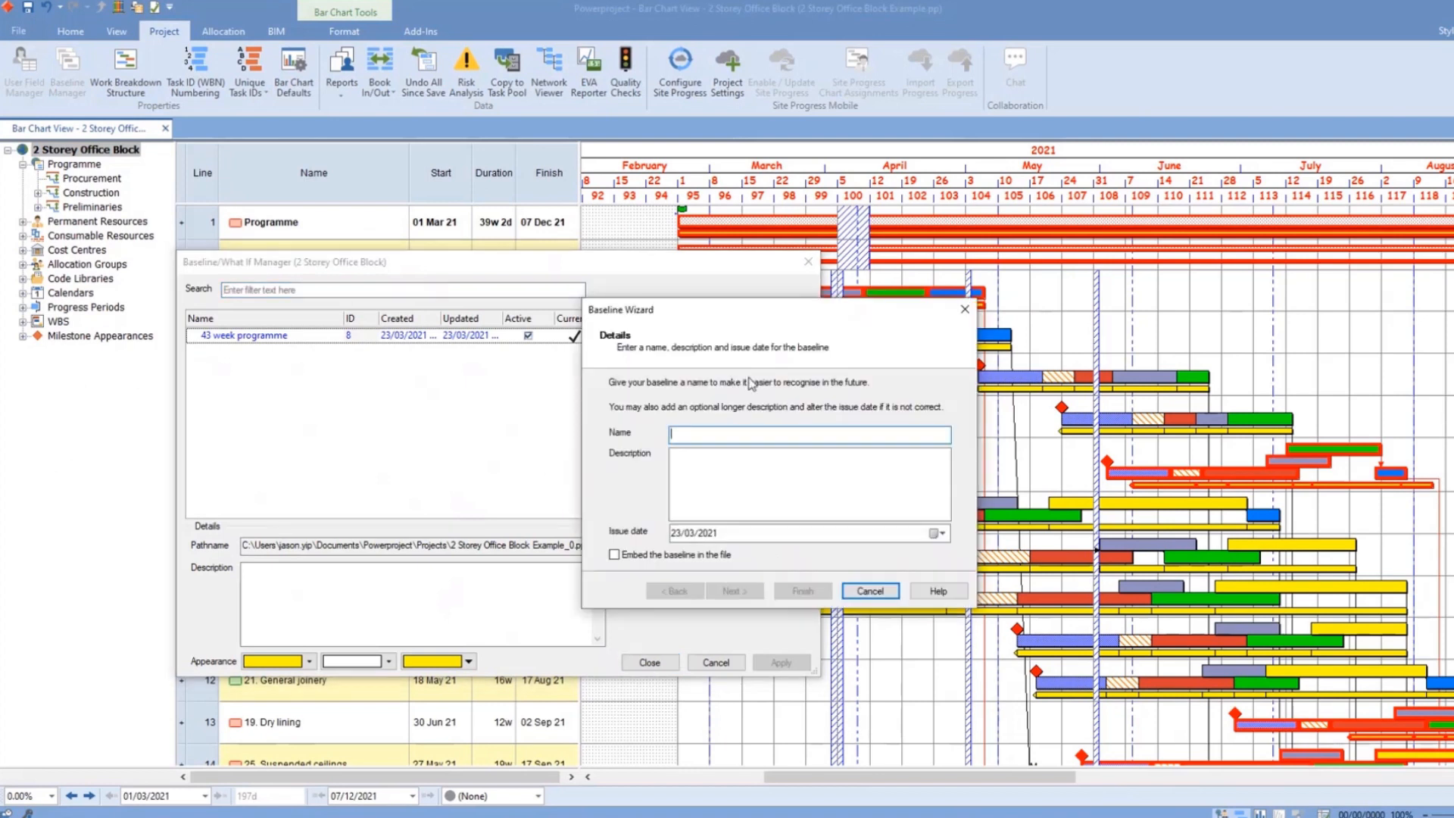
# - Create a second baseline named '39 week 2 day programme' and give it red bar colours
pyautogui.write('39 week 2 day')
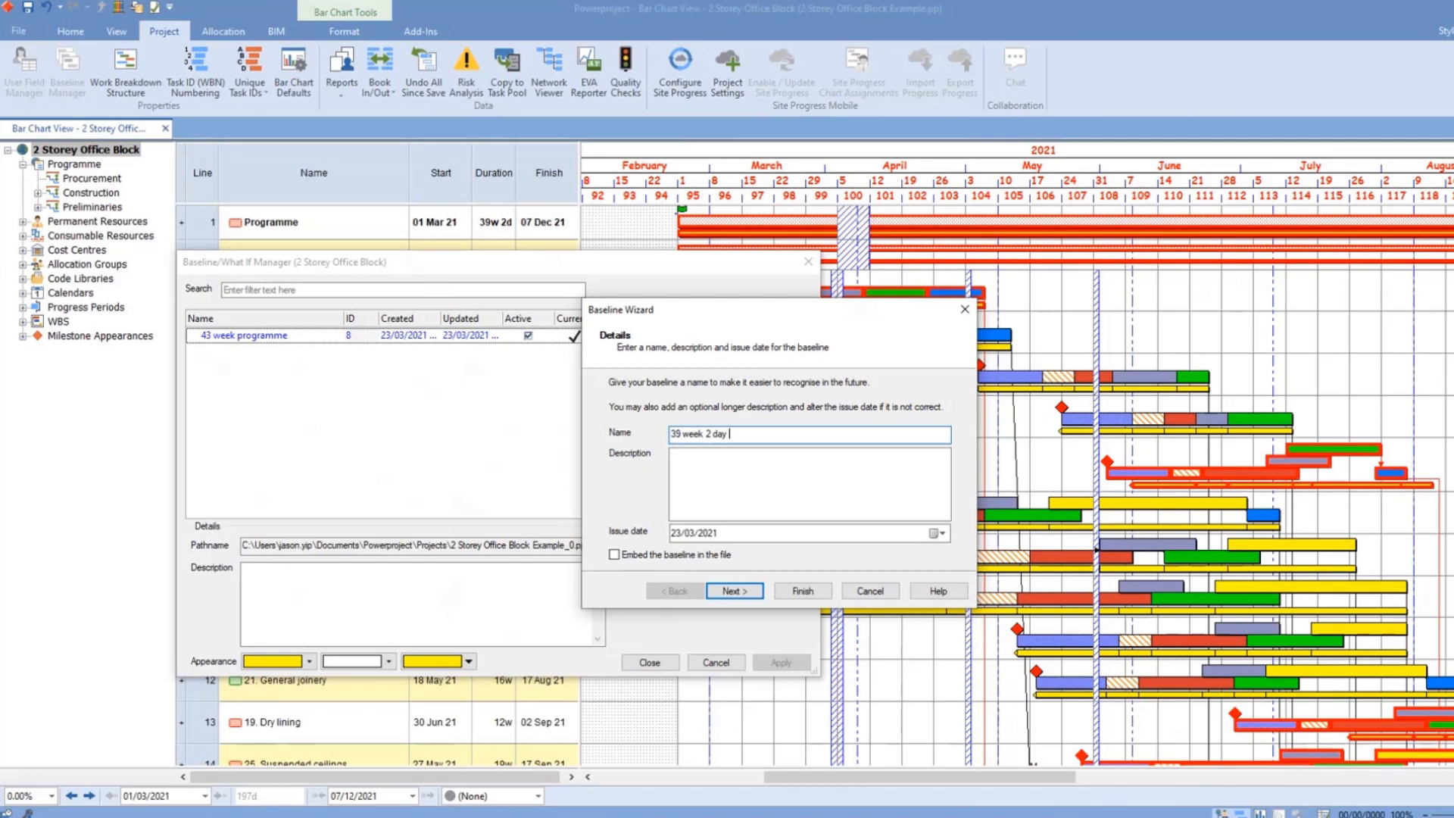
pyautogui.write('programme')
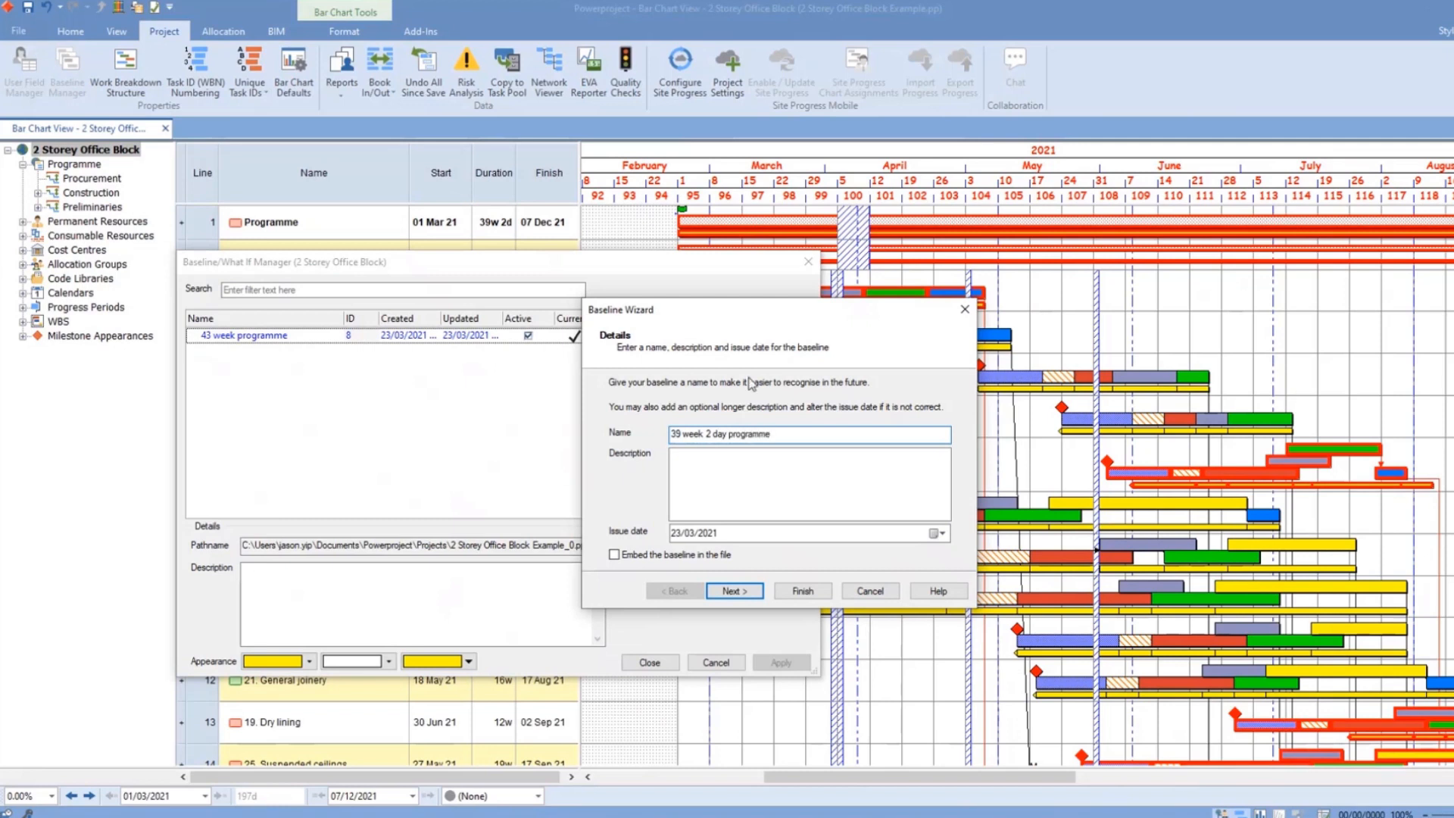
pyautogui.click(801, 591)
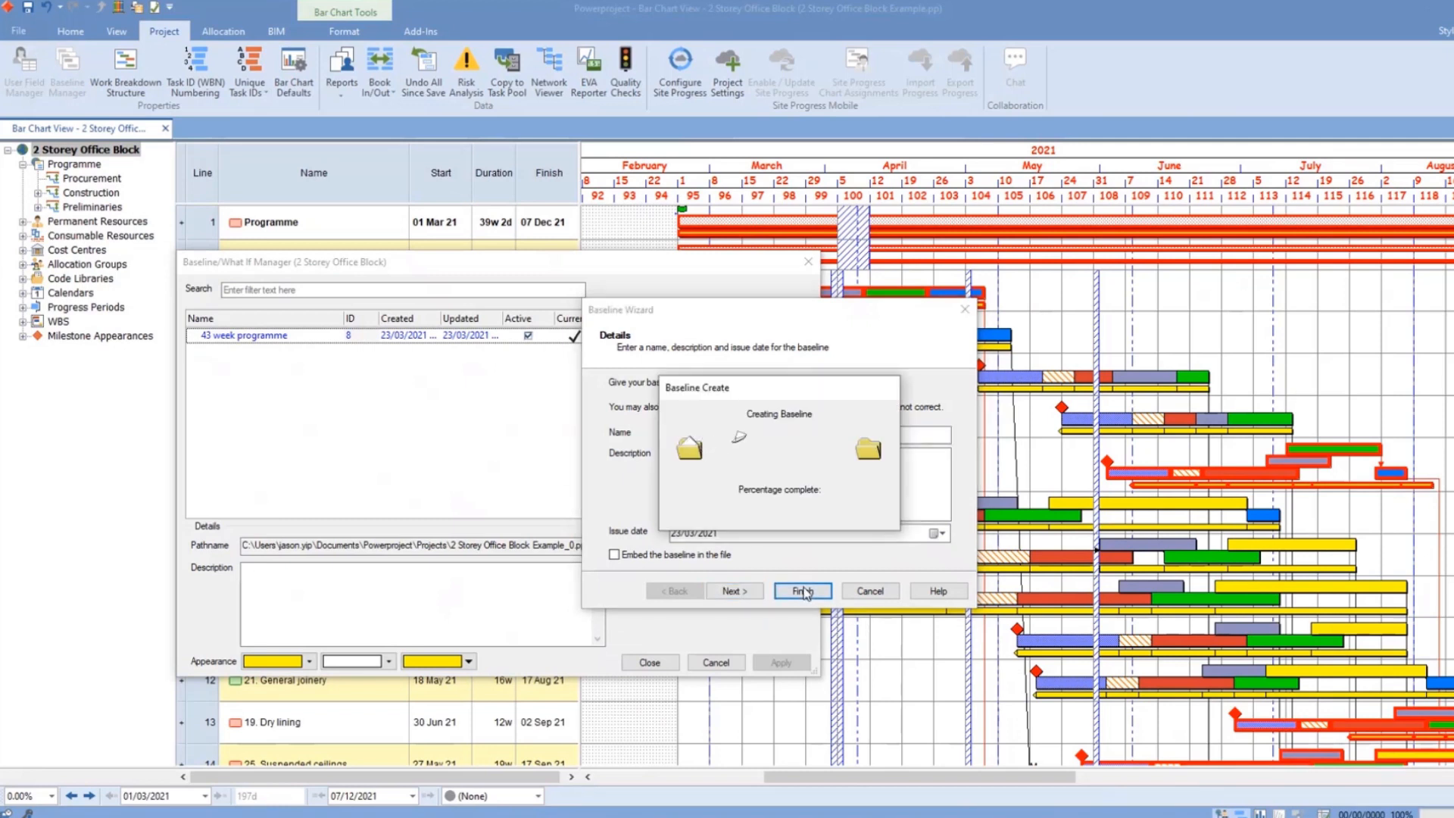
pyautogui.click(799, 591)
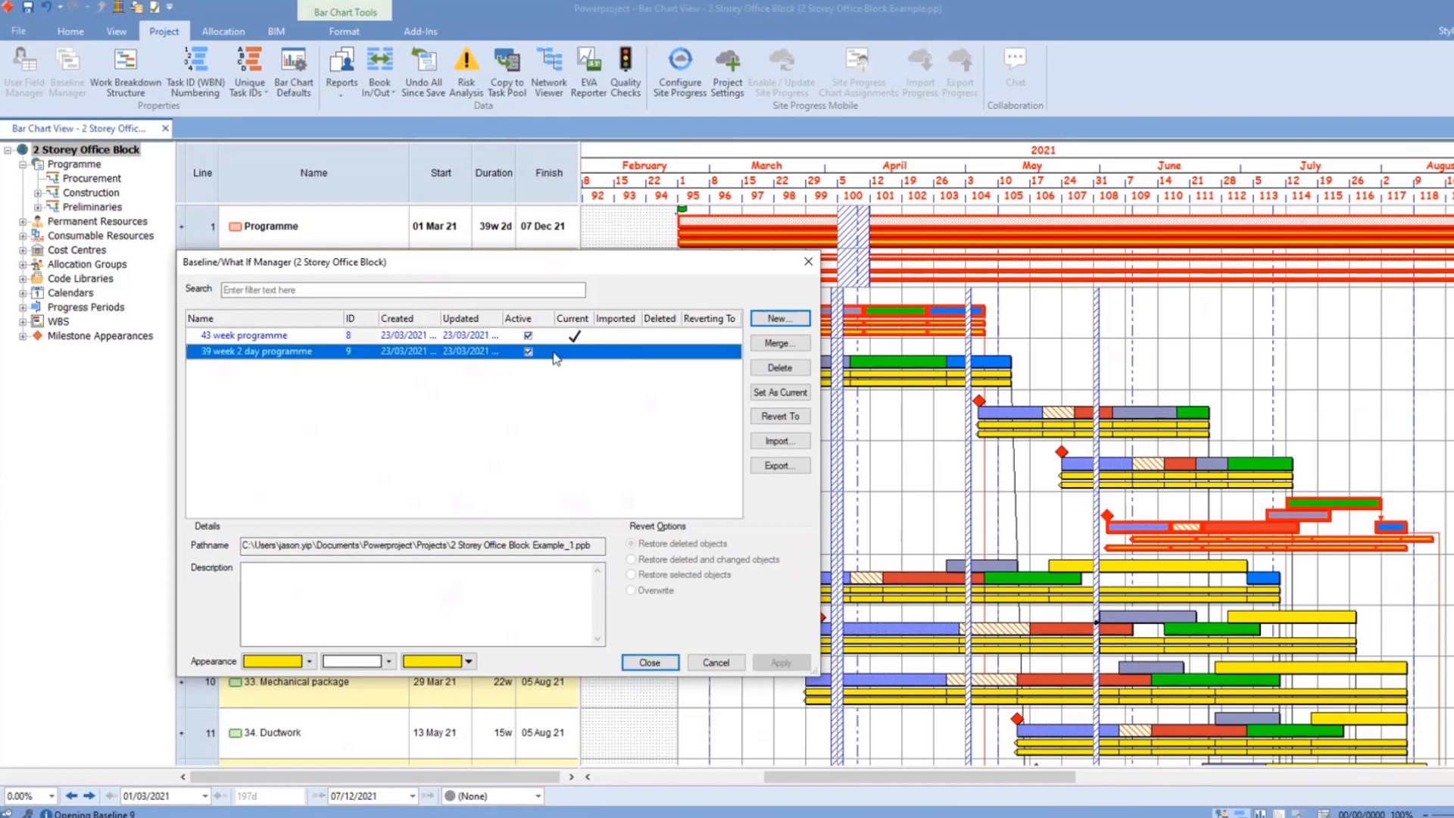
pyautogui.click(308, 661)
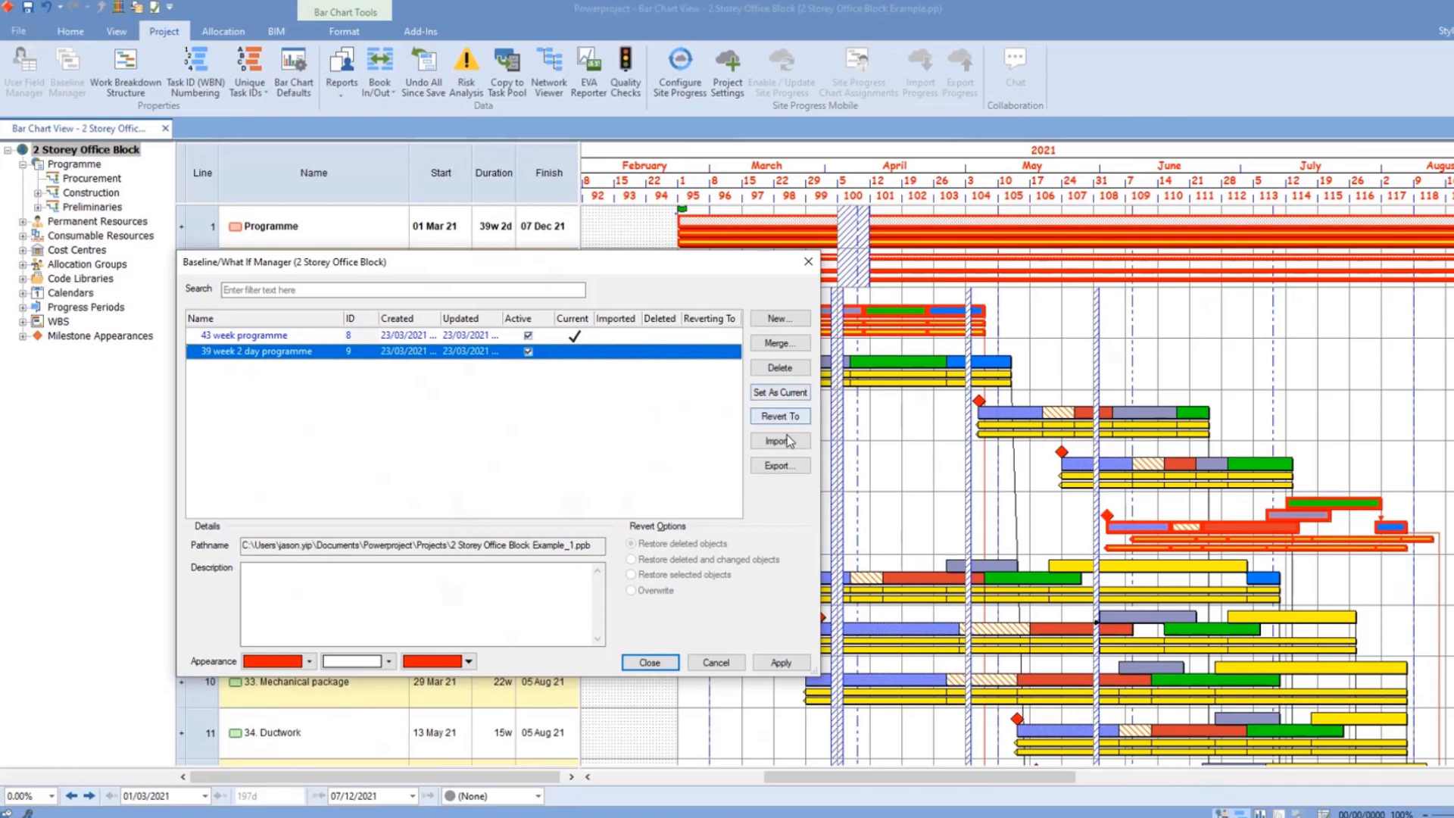
# - Export the 39 week 2 day programme baseline to its own file and close the manager
pyautogui.click(779, 465)
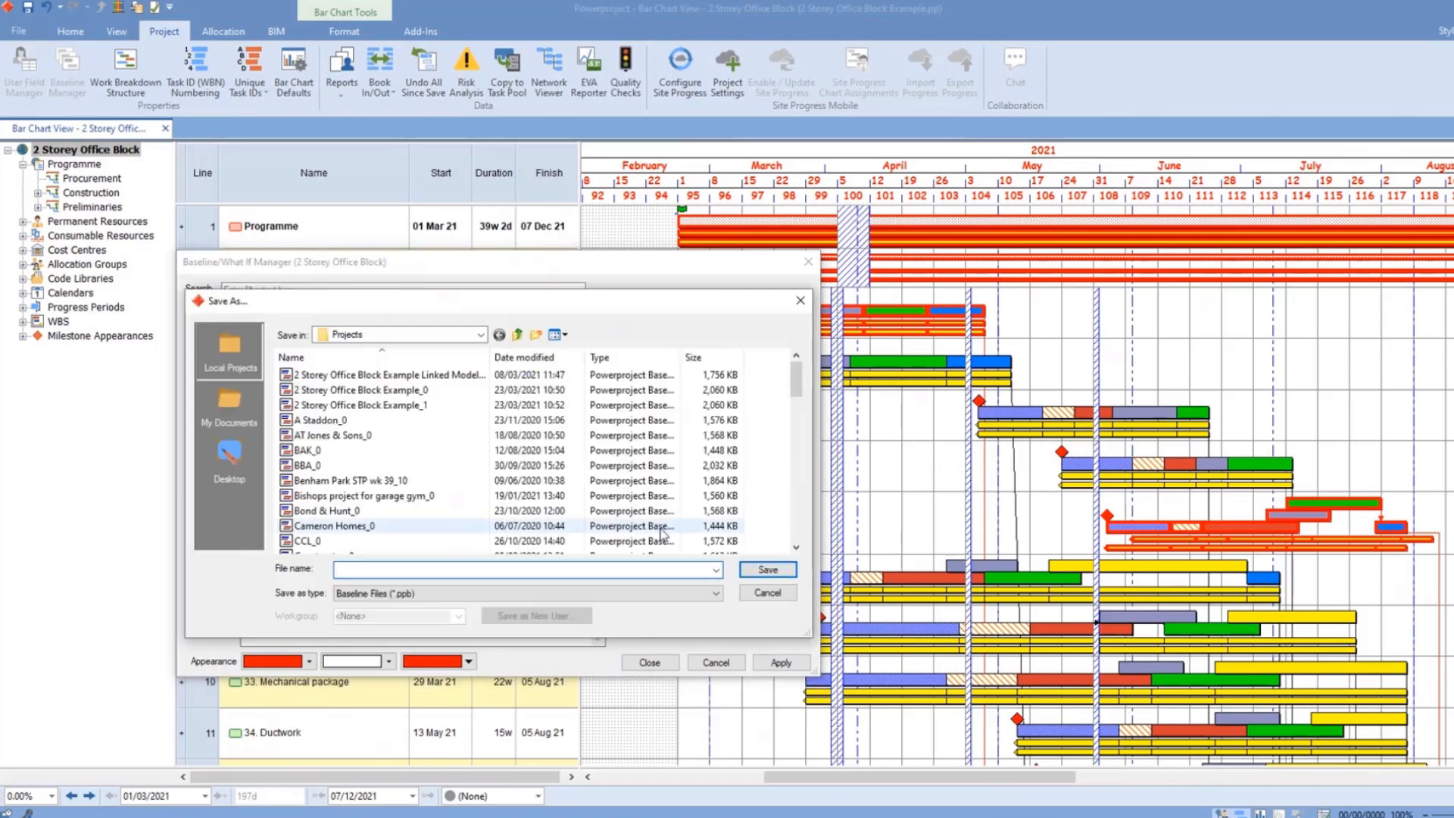
pyautogui.write('39 week 2 day programme')
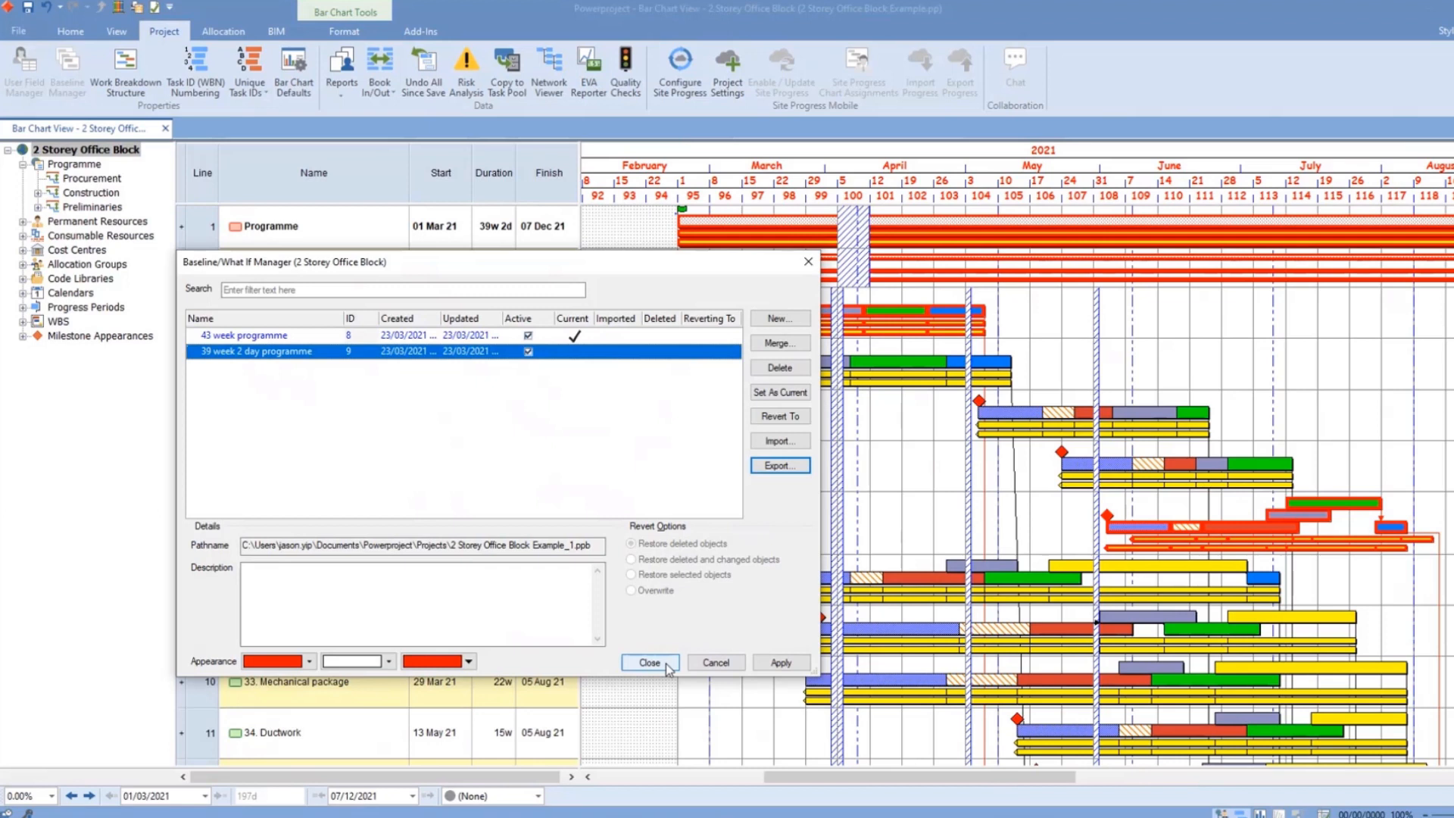
pyautogui.click(649, 662)
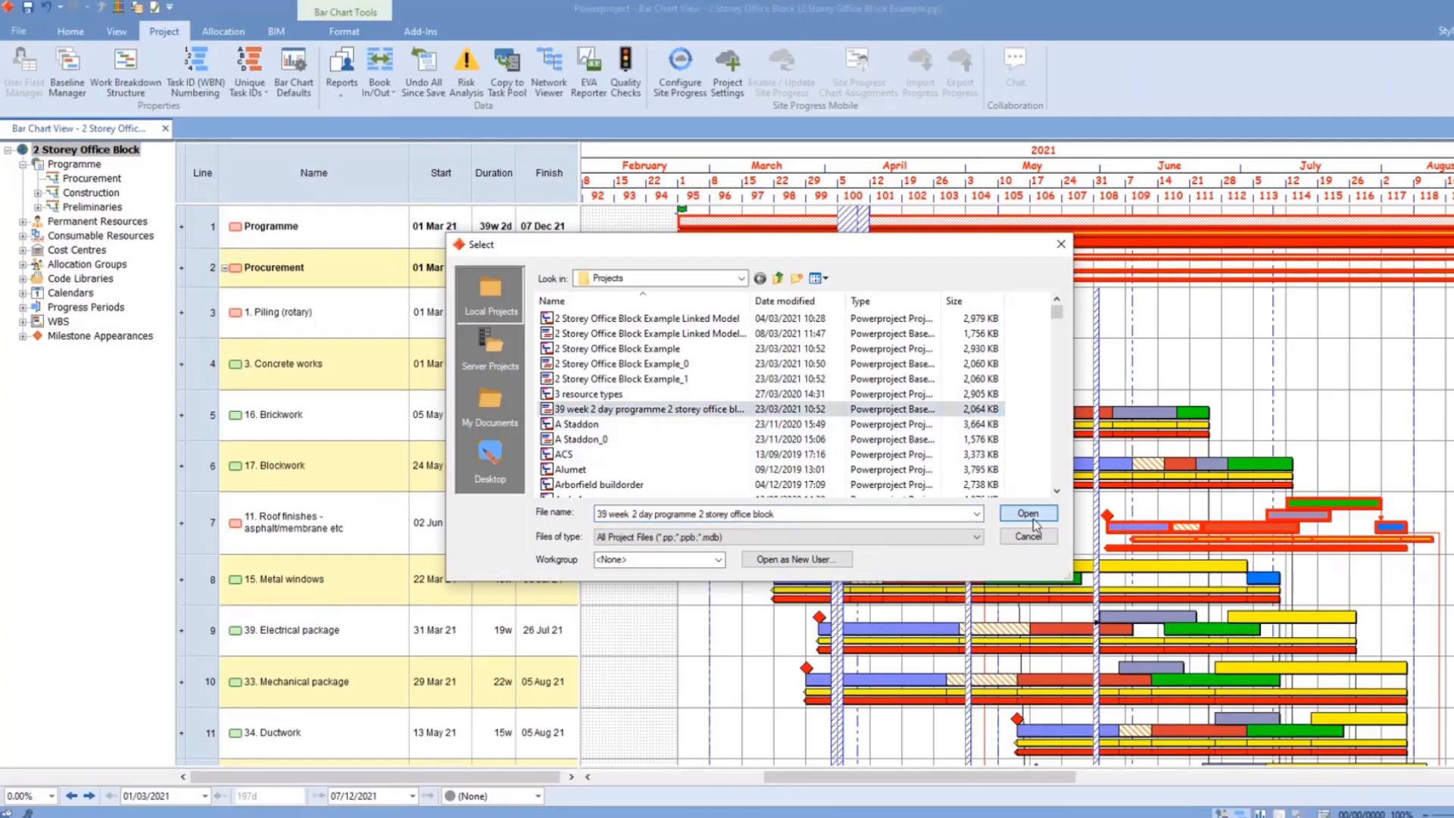
# - Load the exported '39 week 2 day programme 2 storey office block' file in its own tab
pyautogui.click(1027, 513)
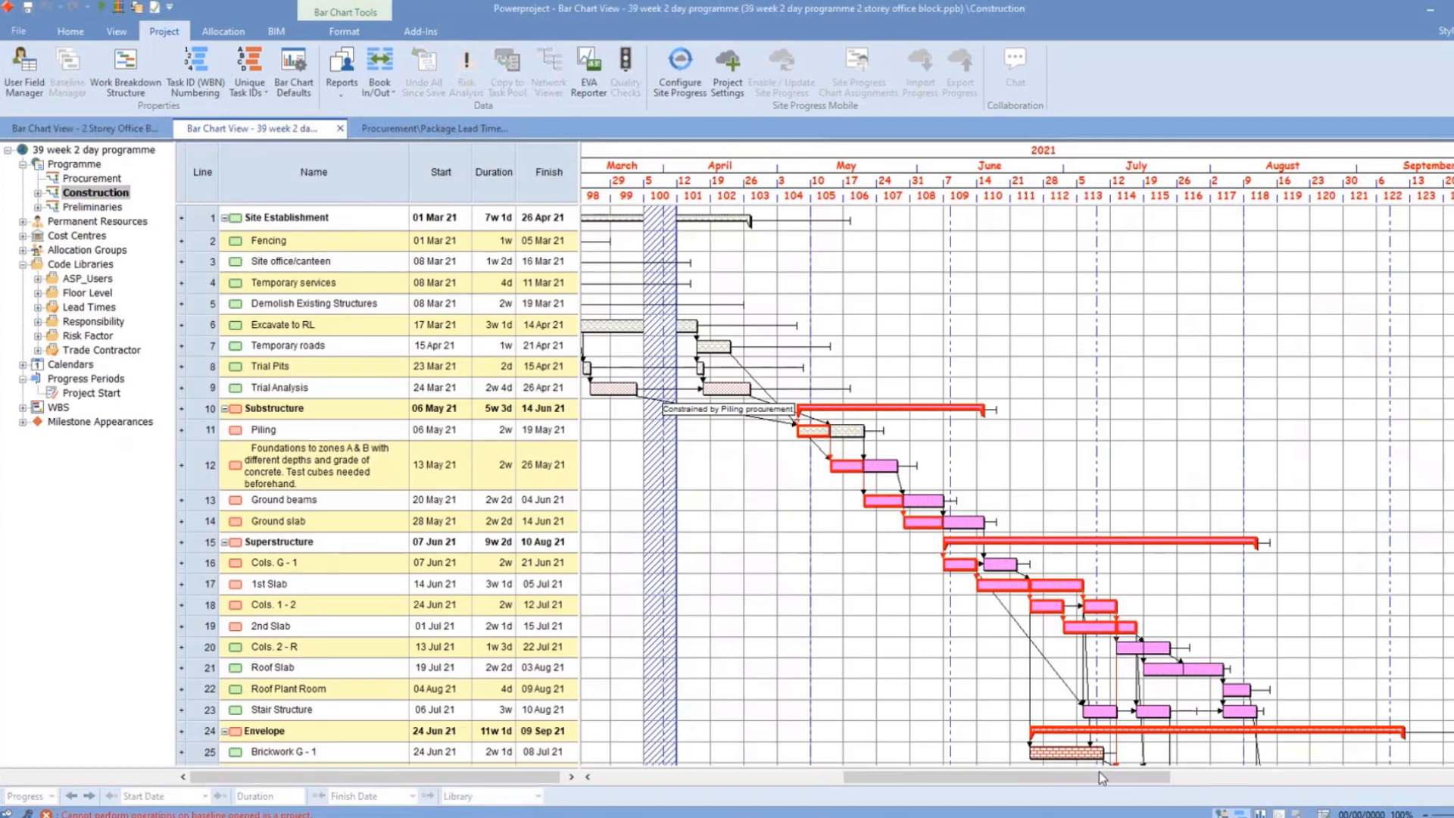
pyautogui.hscroll(-3)
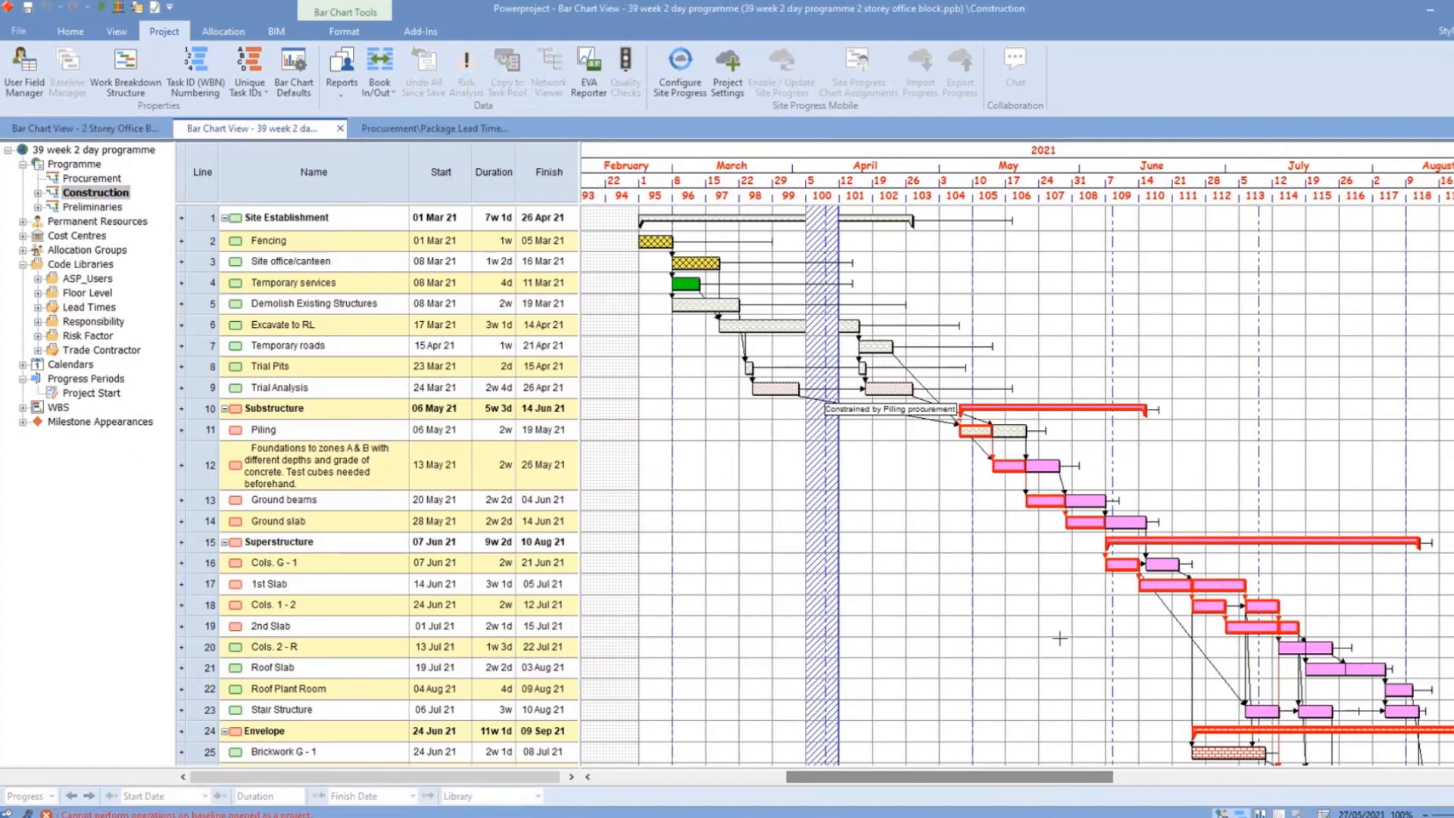
pyautogui.scroll(-3)
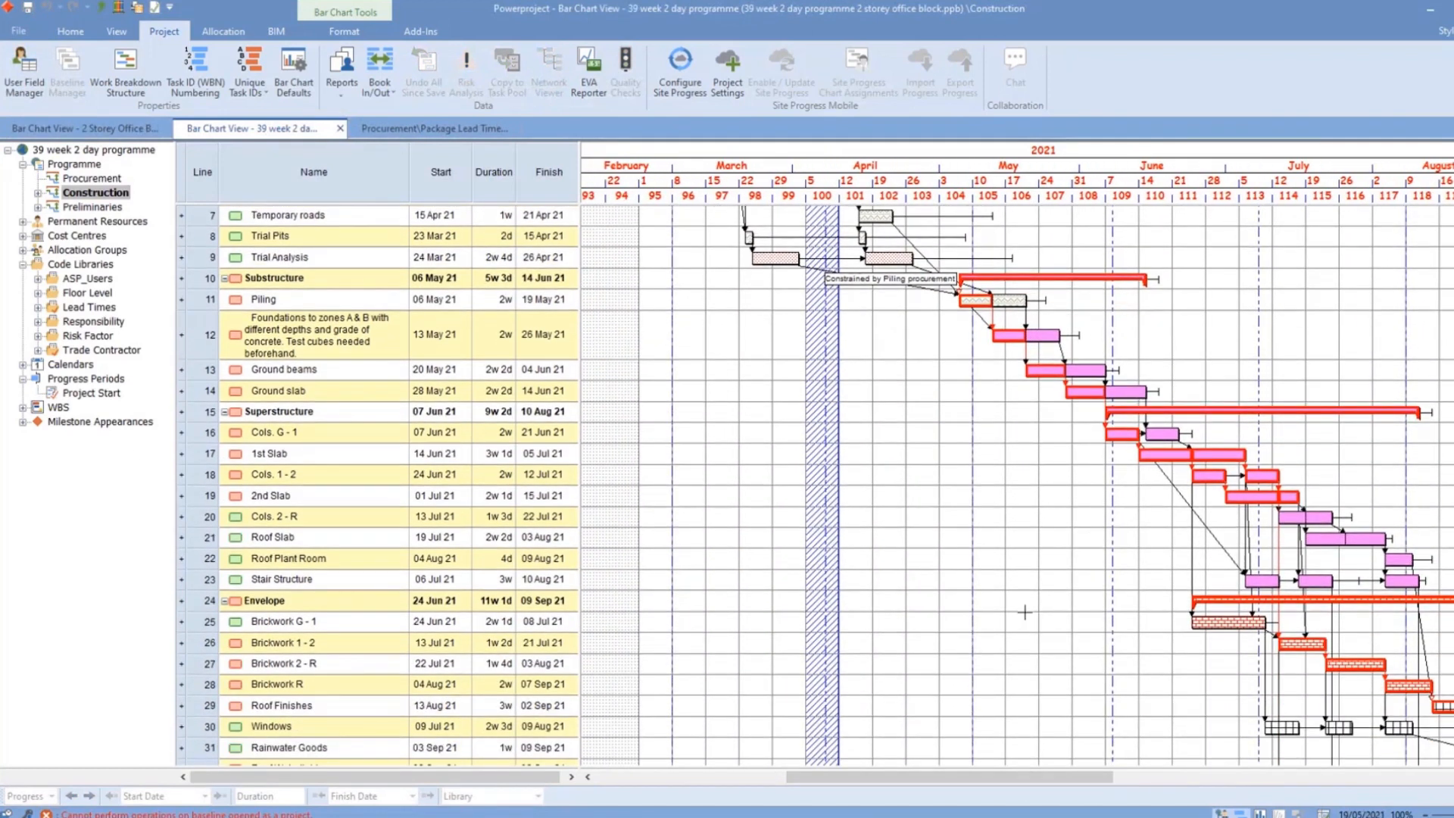